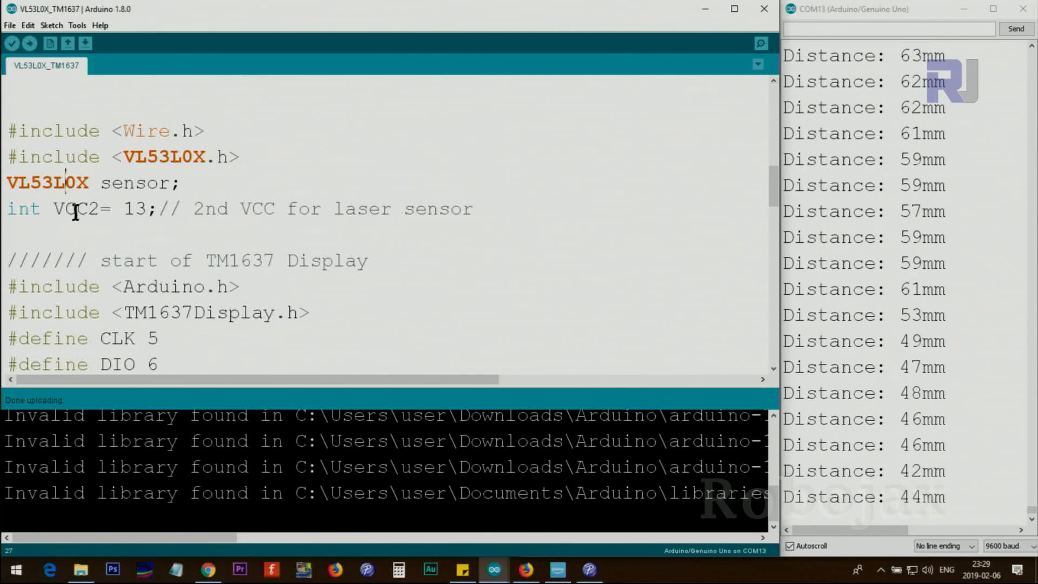
double_click(136, 209)
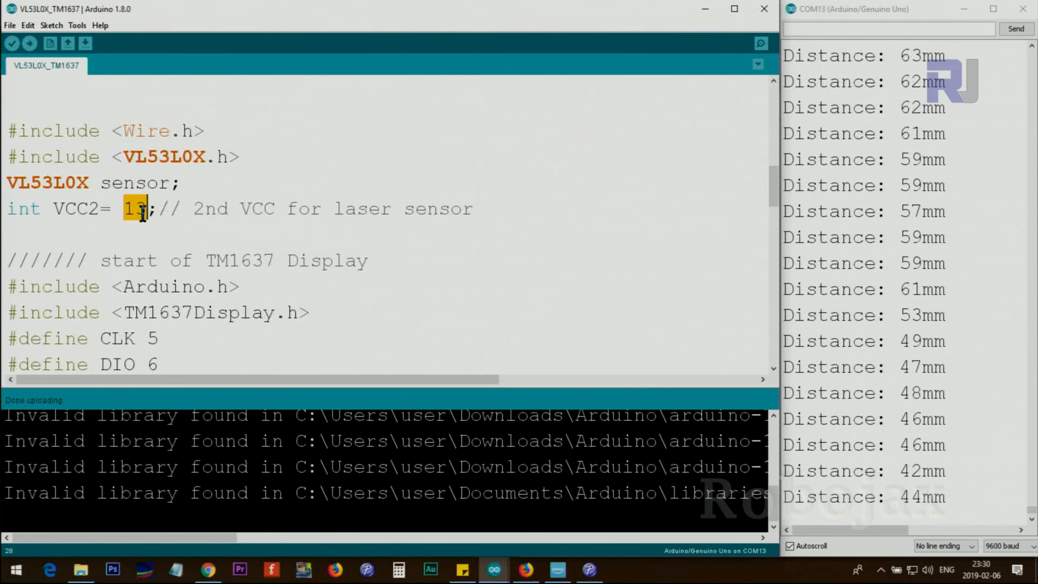
scroll(down, 3)
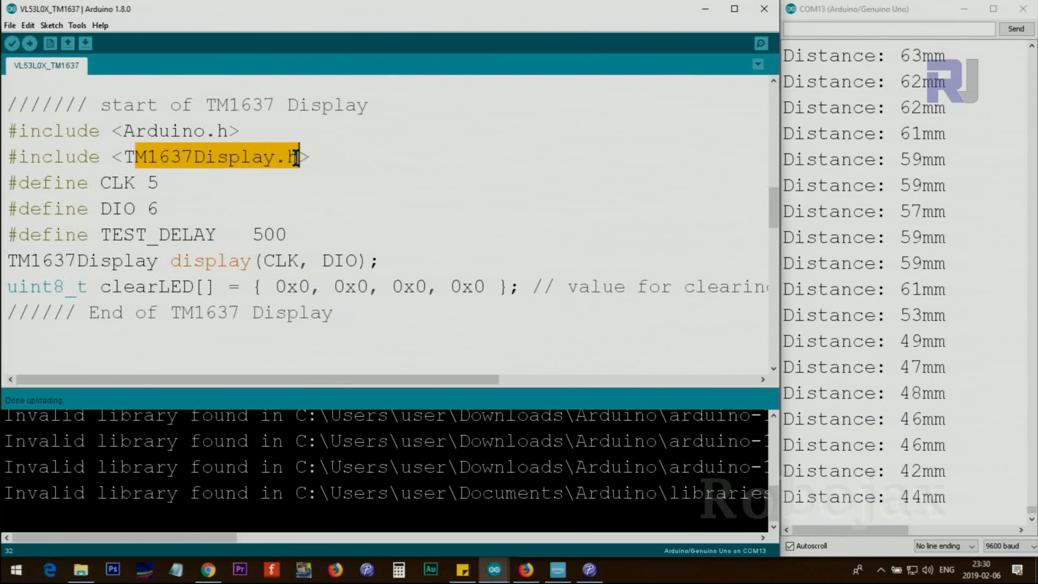
double_click(240, 104)
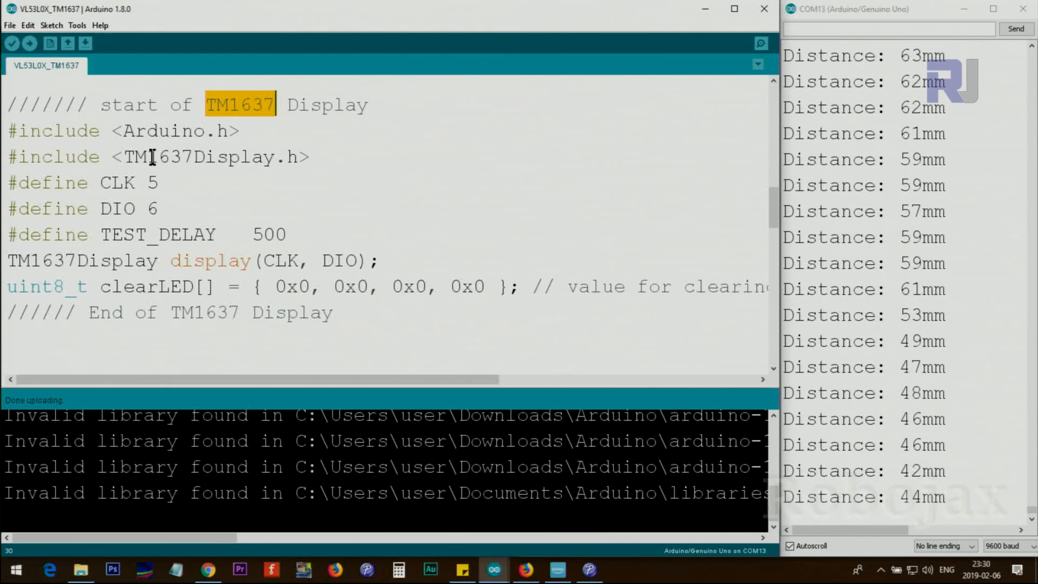
click(162, 181)
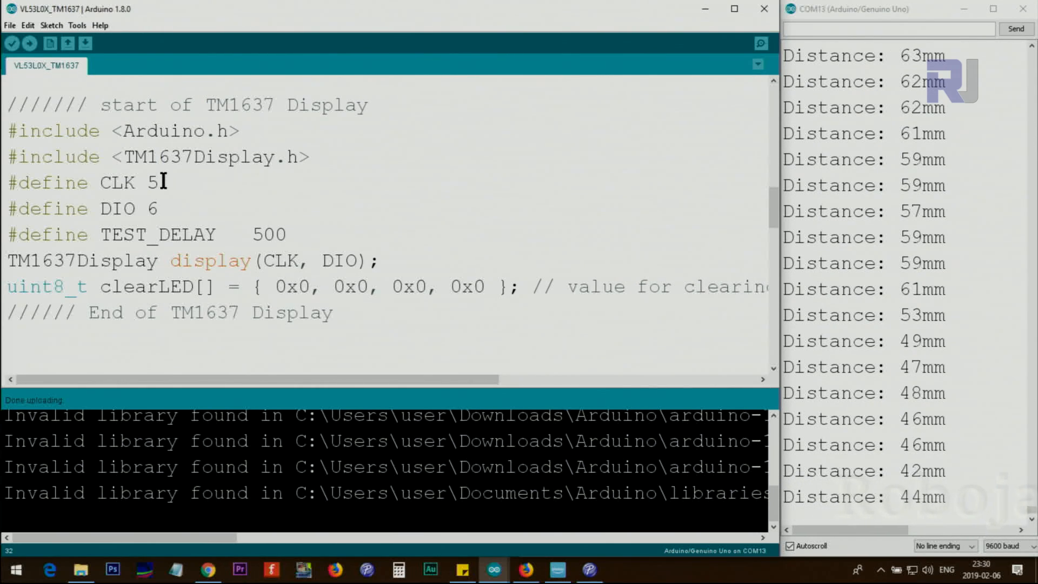
double_click(117, 182)
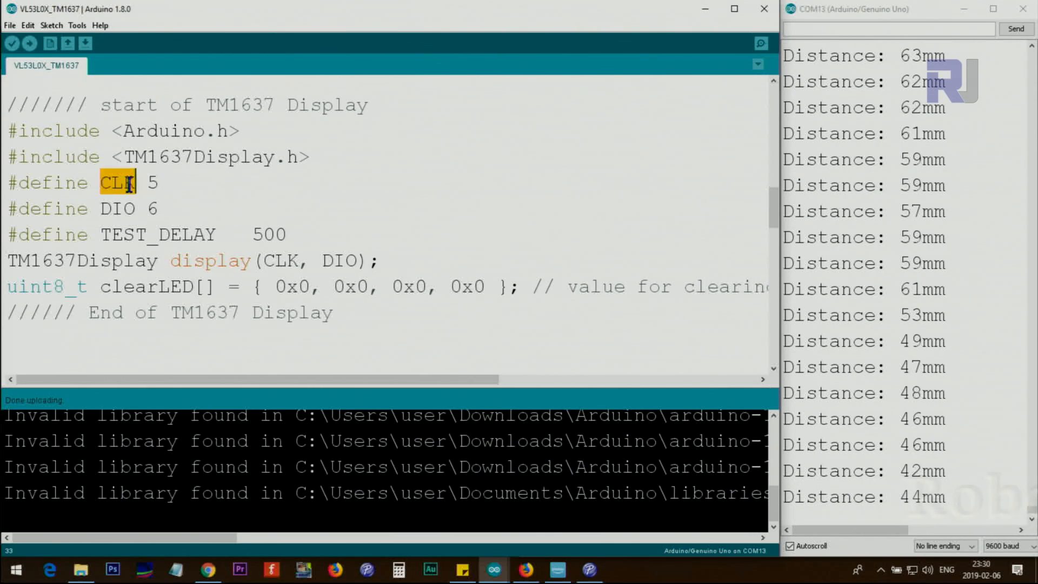
click(109, 208)
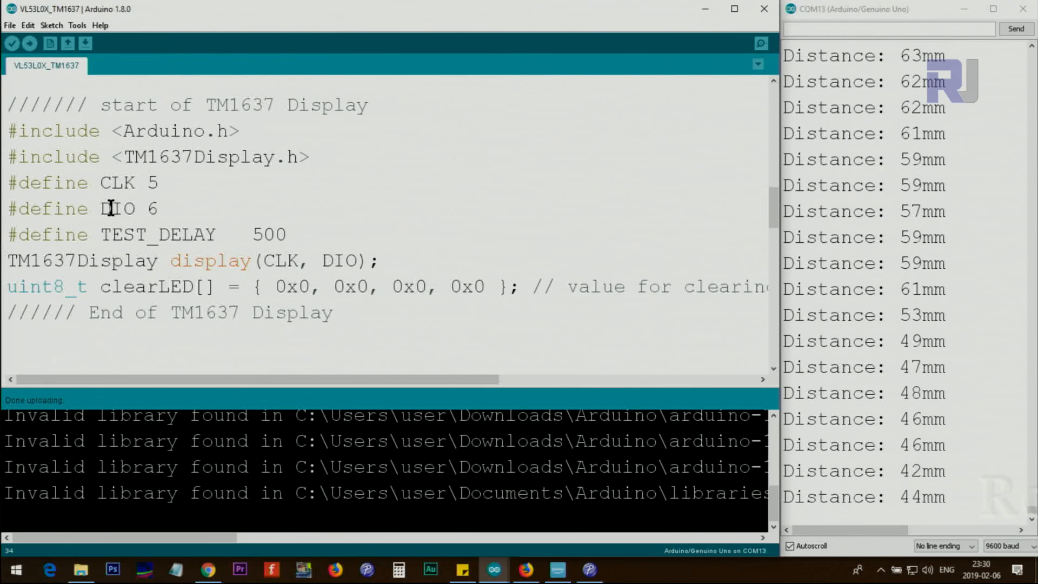
mouse_move(141, 234)
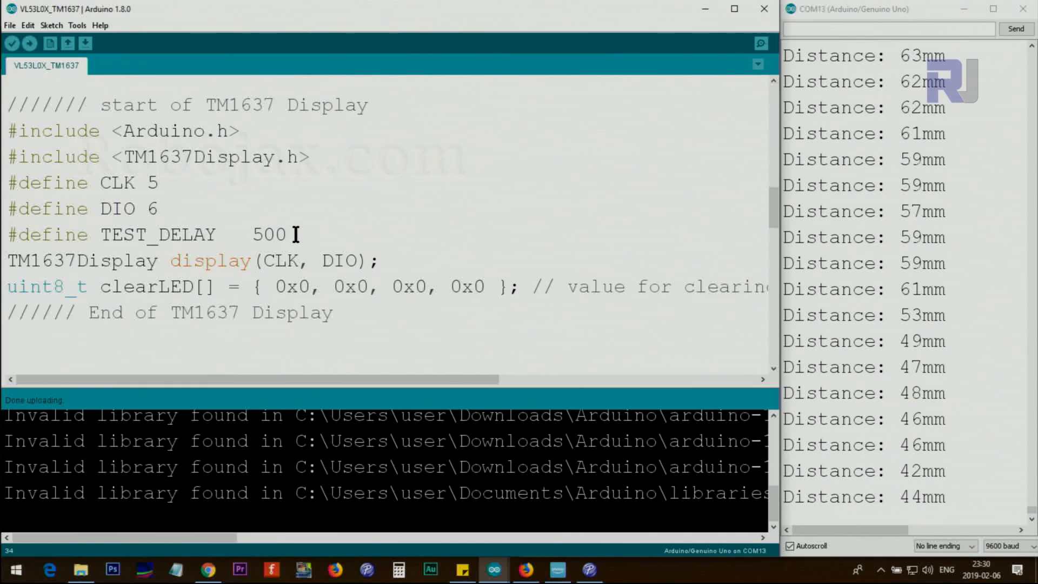
scroll(down, 3)
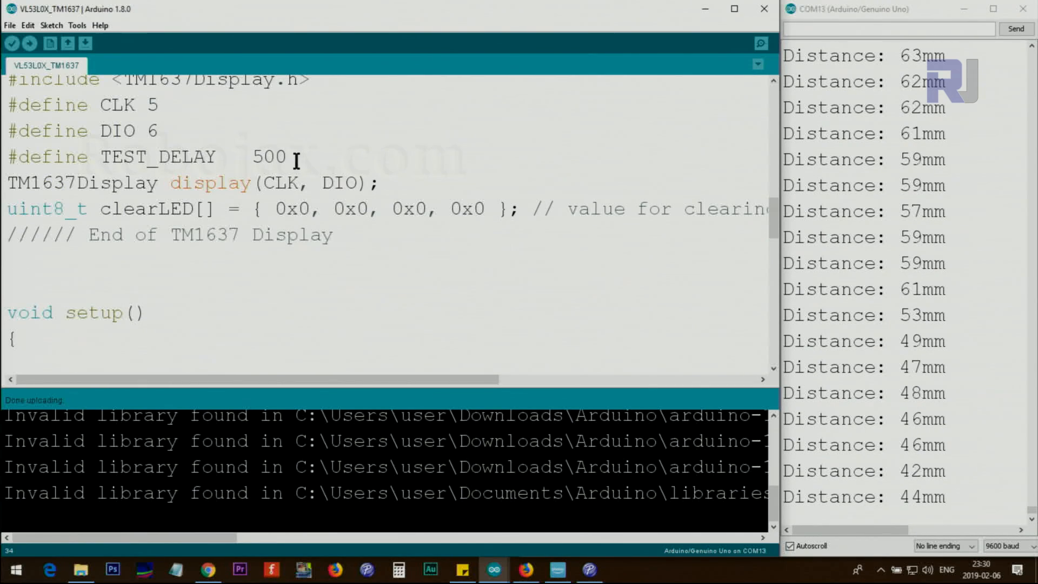
mouse_move(155, 183)
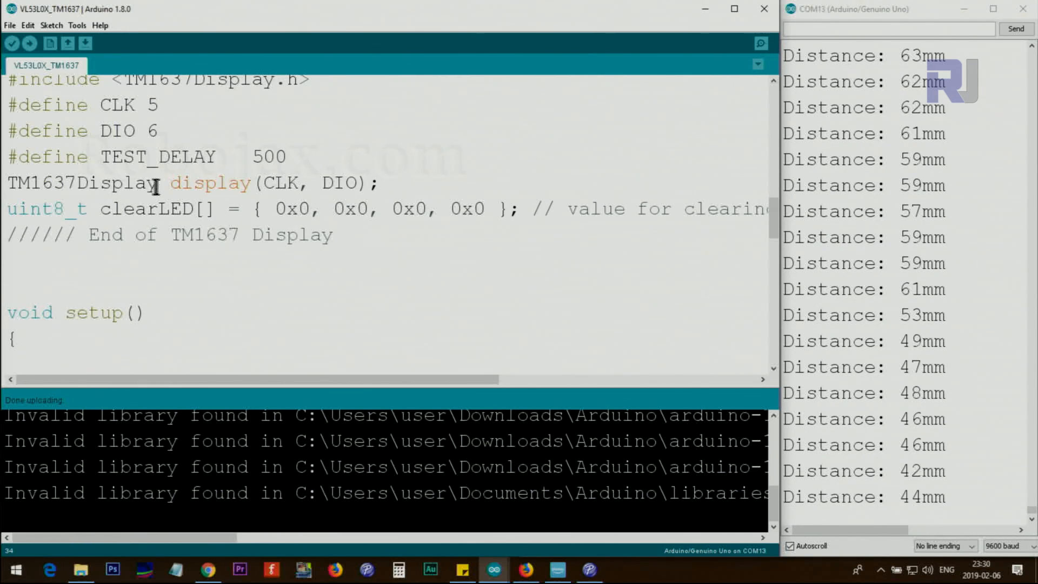
double_click(79, 184)
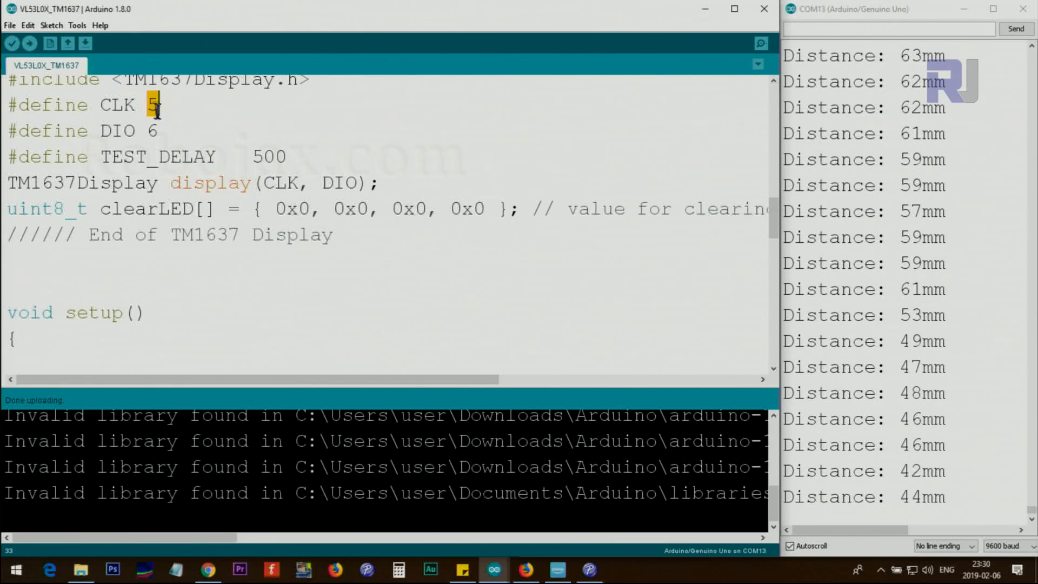
double_click(281, 184)
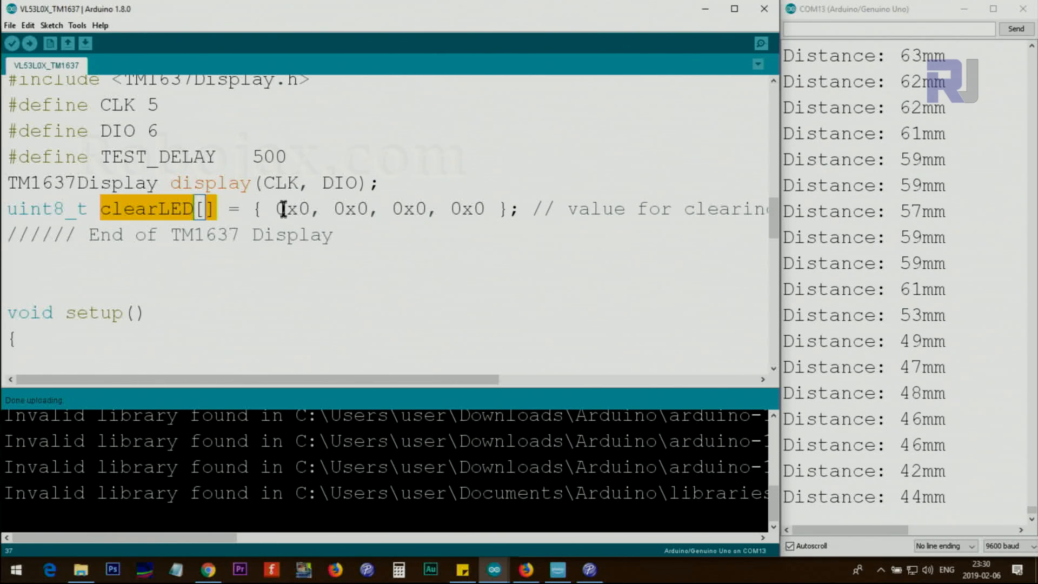
double_click(350, 209)
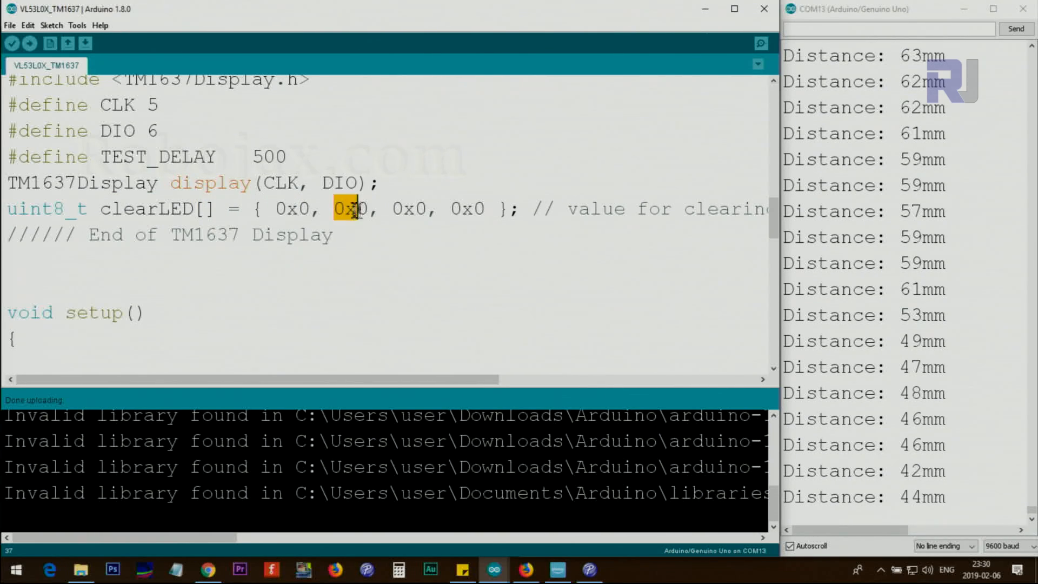
click(334, 209)
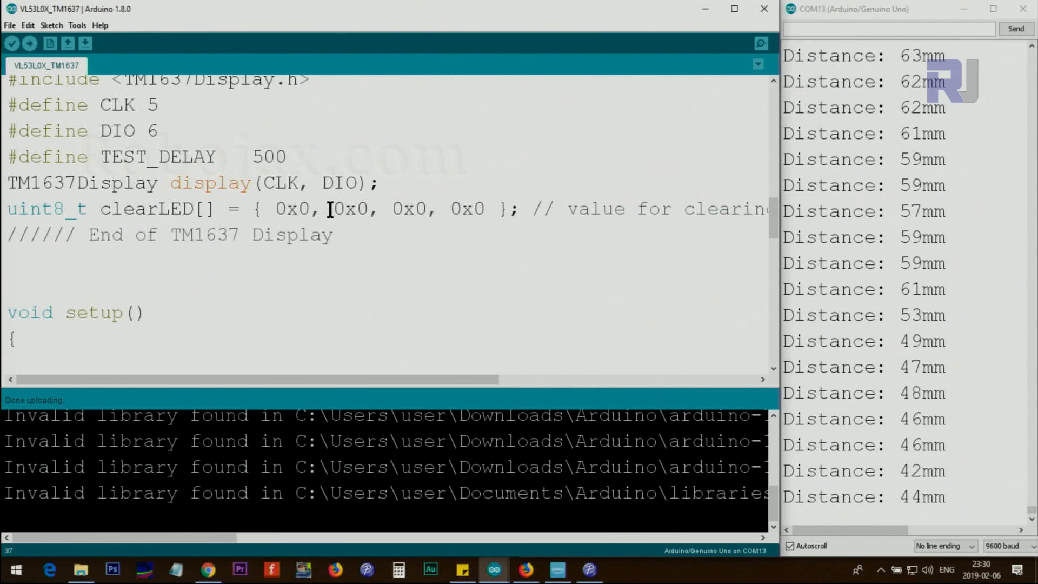
scroll(down, 3)
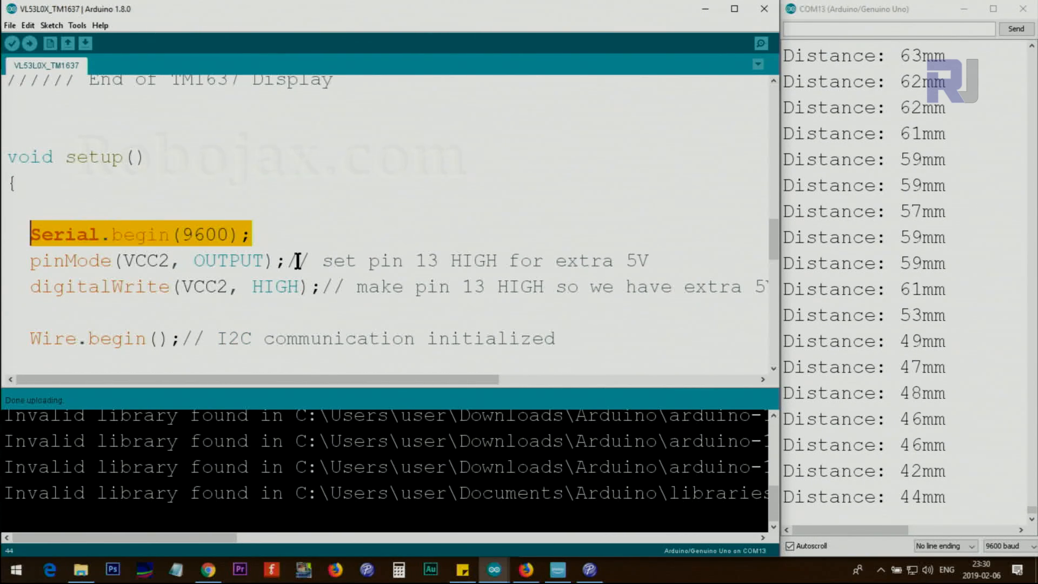
click(147, 260)
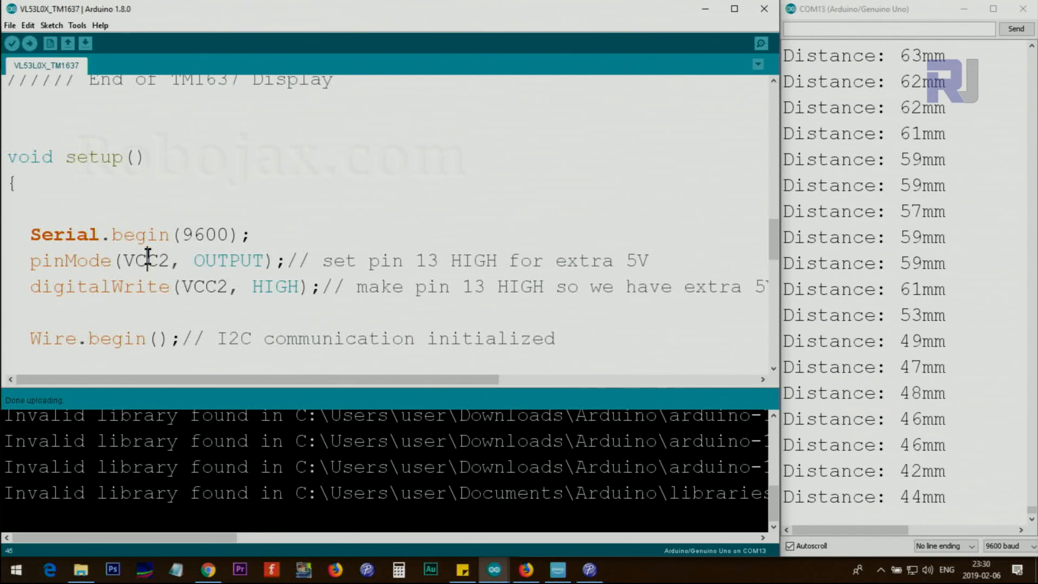
double_click(227, 260)
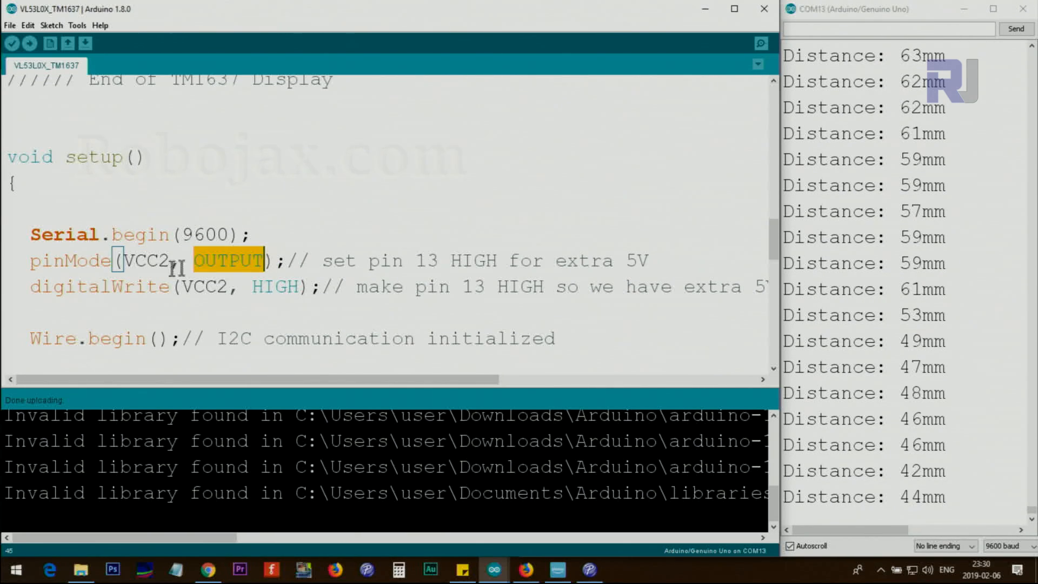
double_click(100, 285)
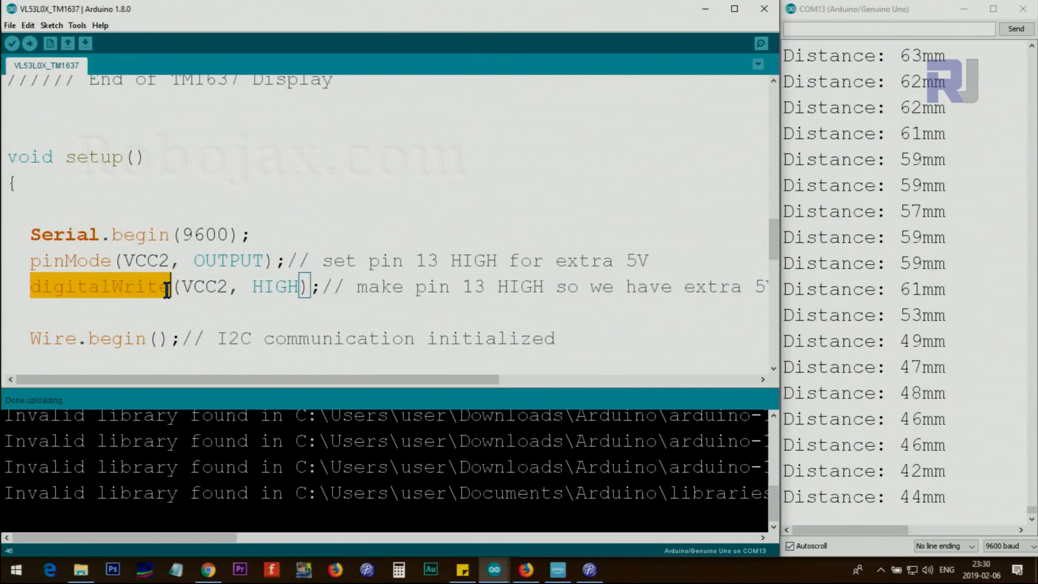
double_click(204, 286)
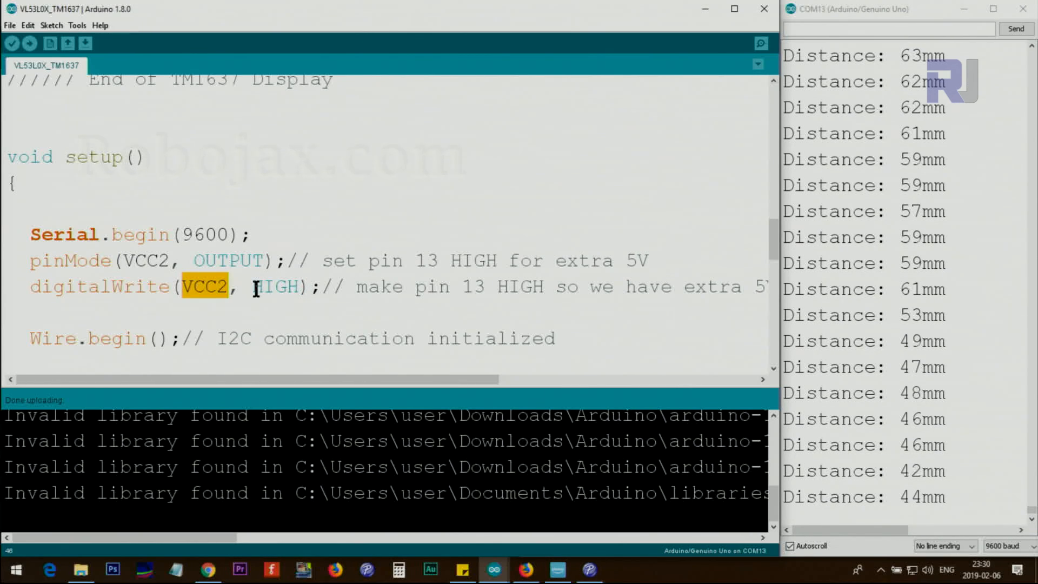
double_click(275, 286)
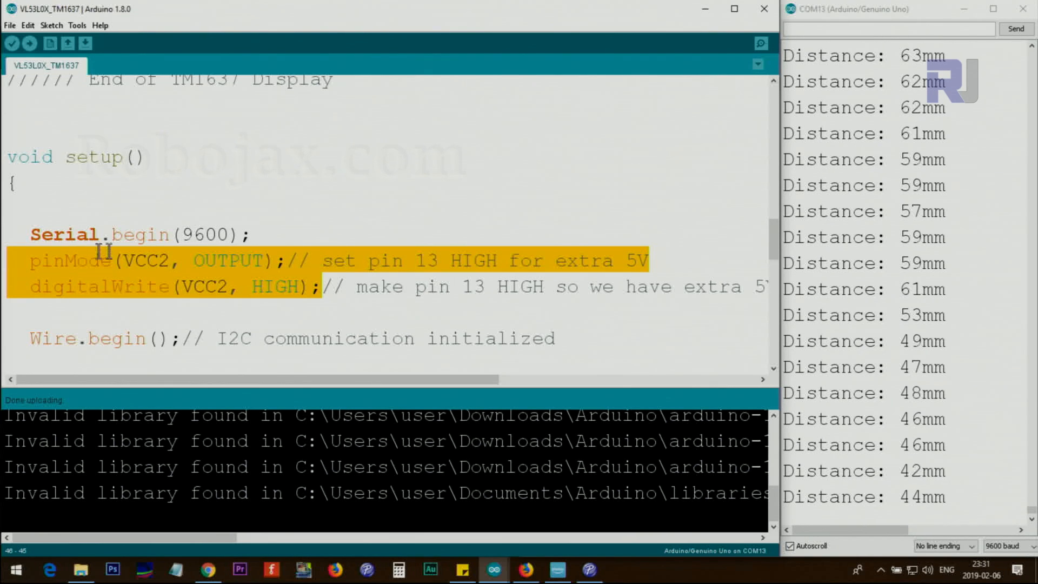
scroll(down, 3)
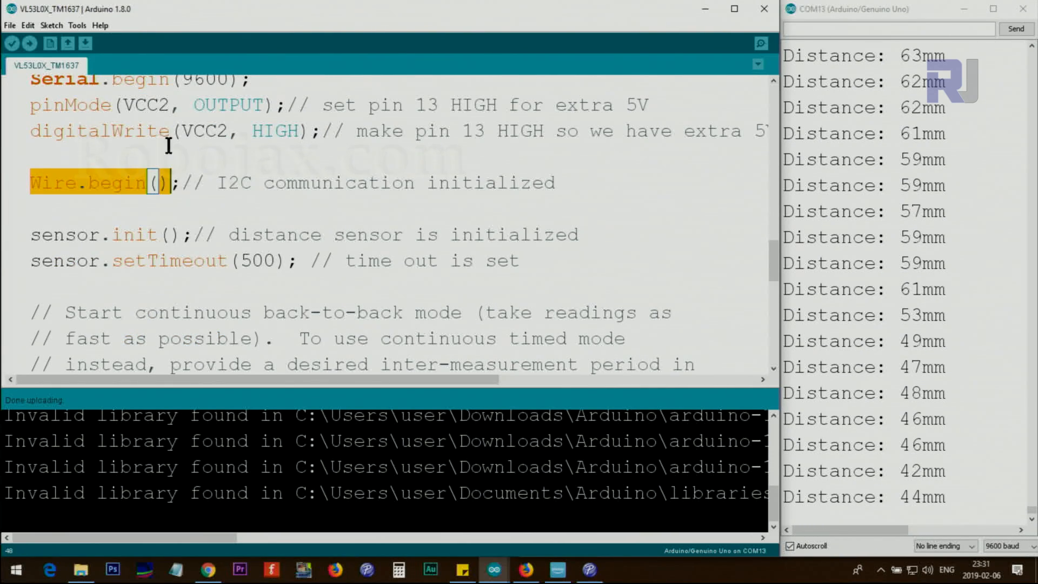
mouse_move(99, 233)
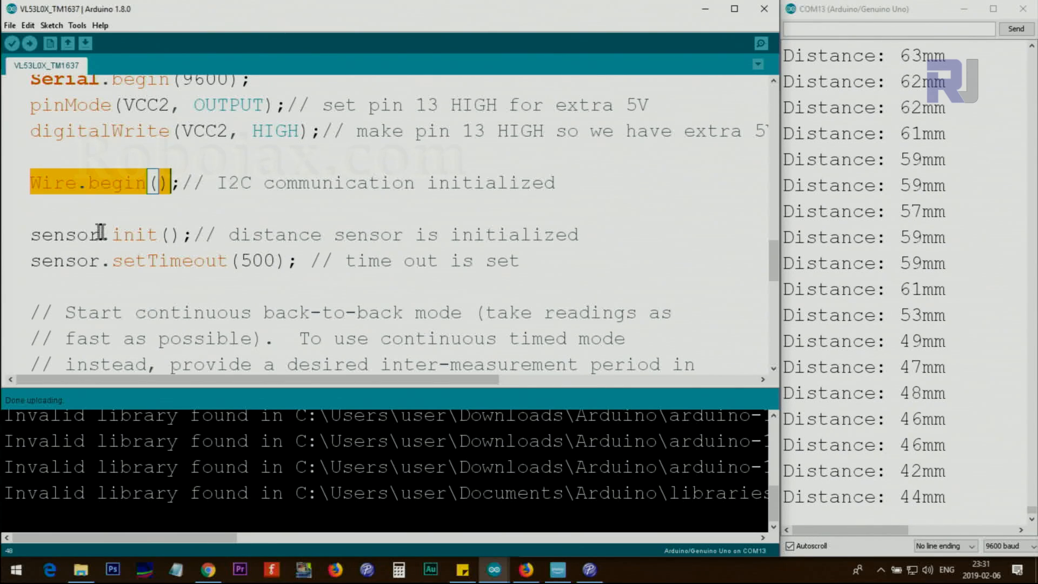
click(99, 235)
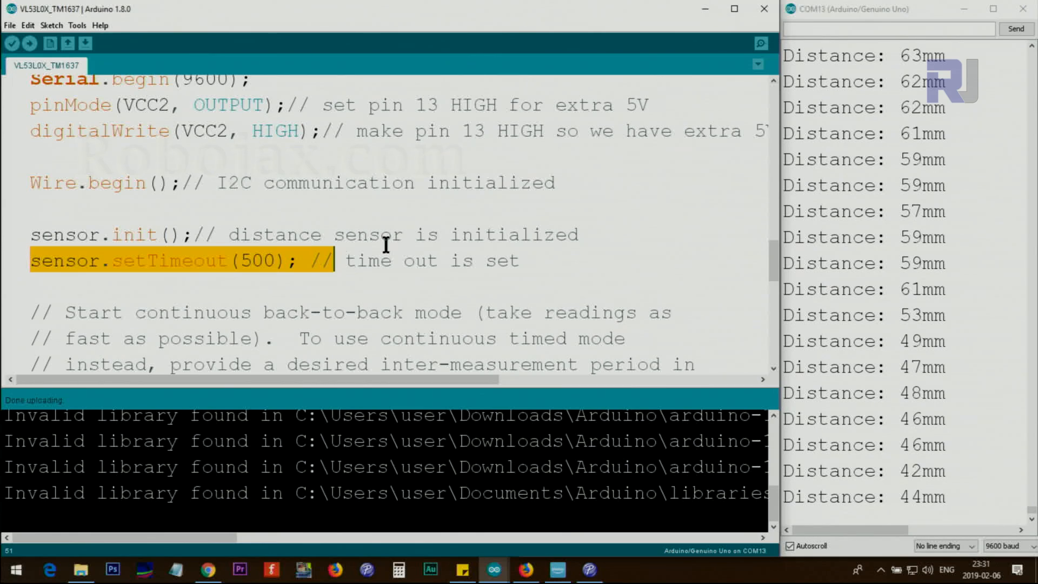
scroll(down, 3)
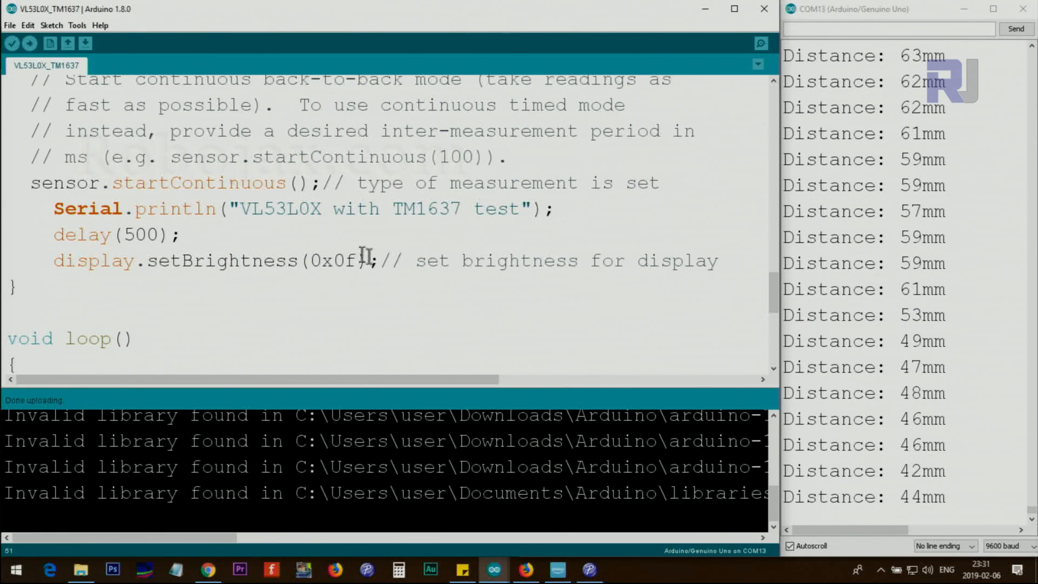
mouse_move(241, 231)
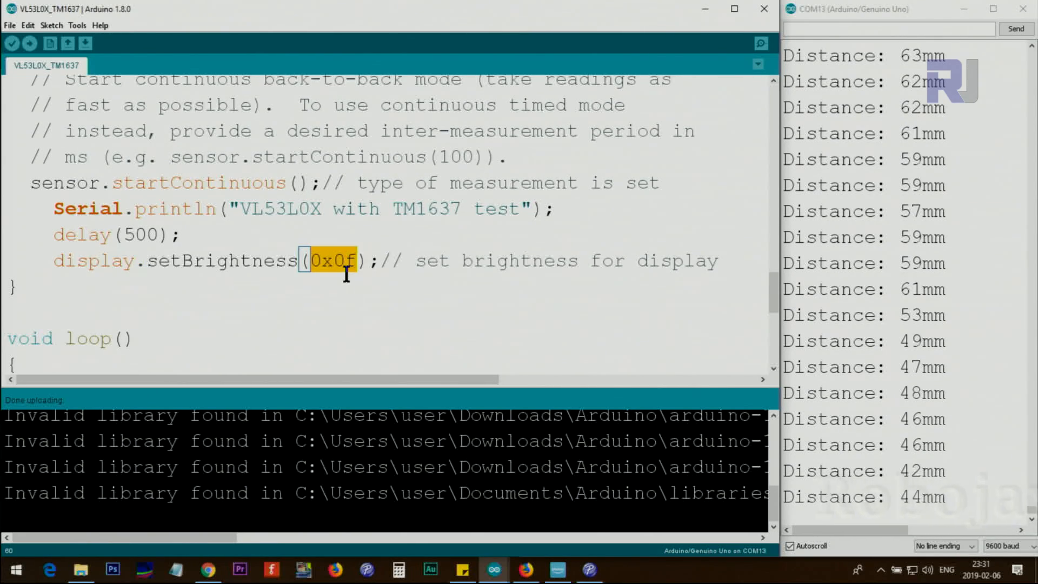
scroll(down, 3)
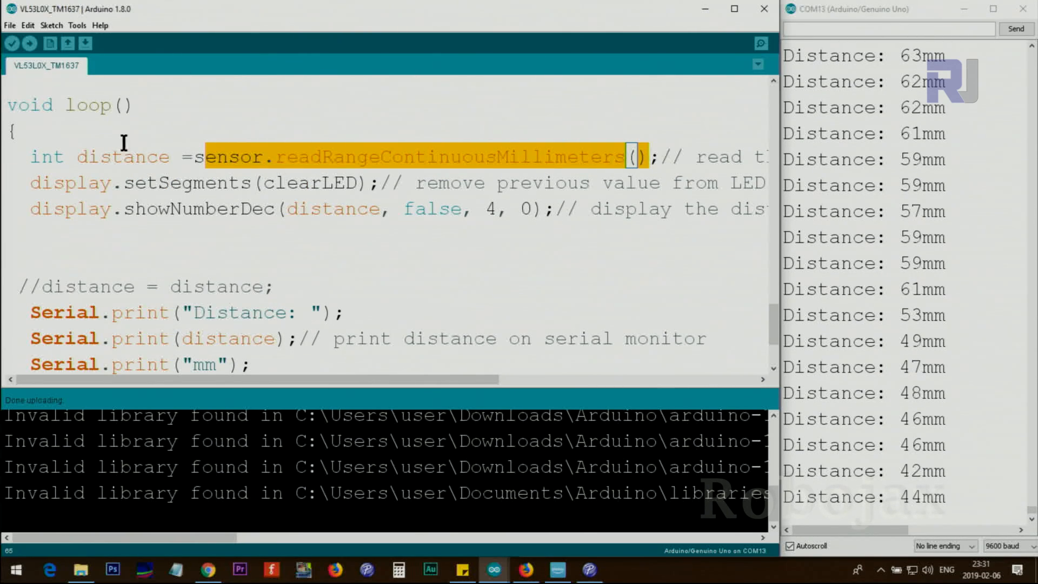
double_click(123, 156)
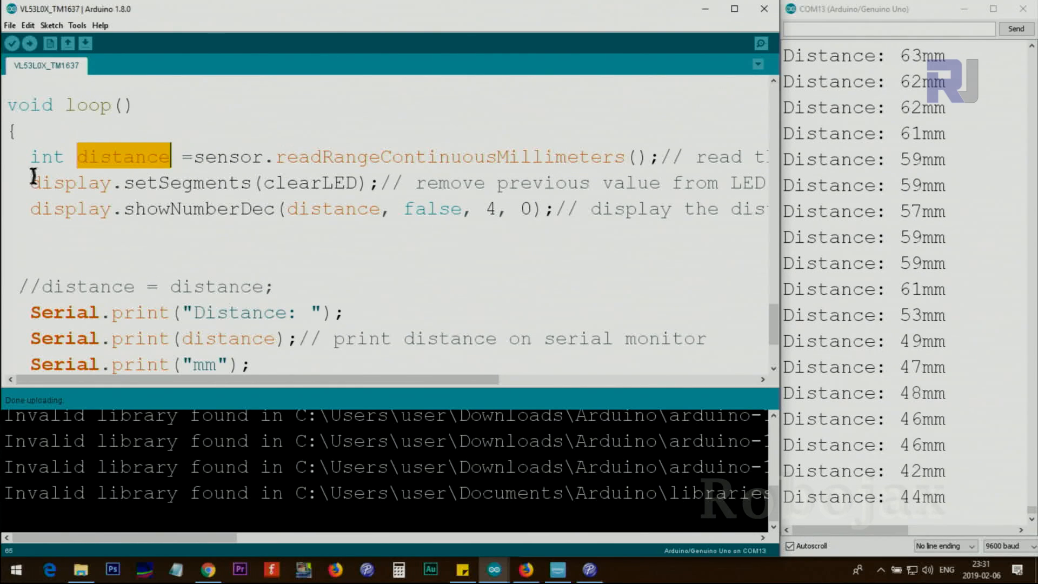
click(245, 187)
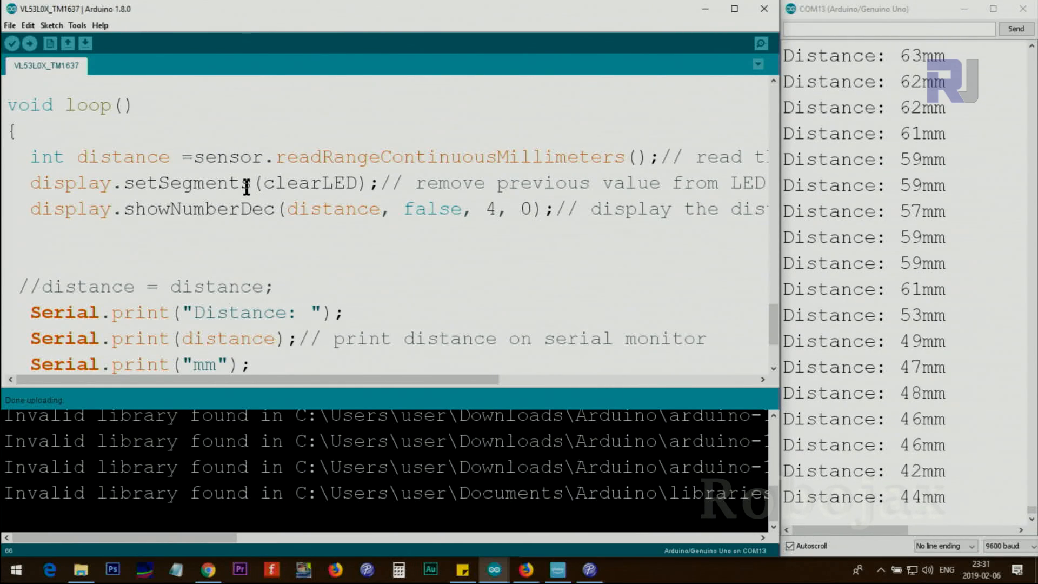
double_click(308, 182)
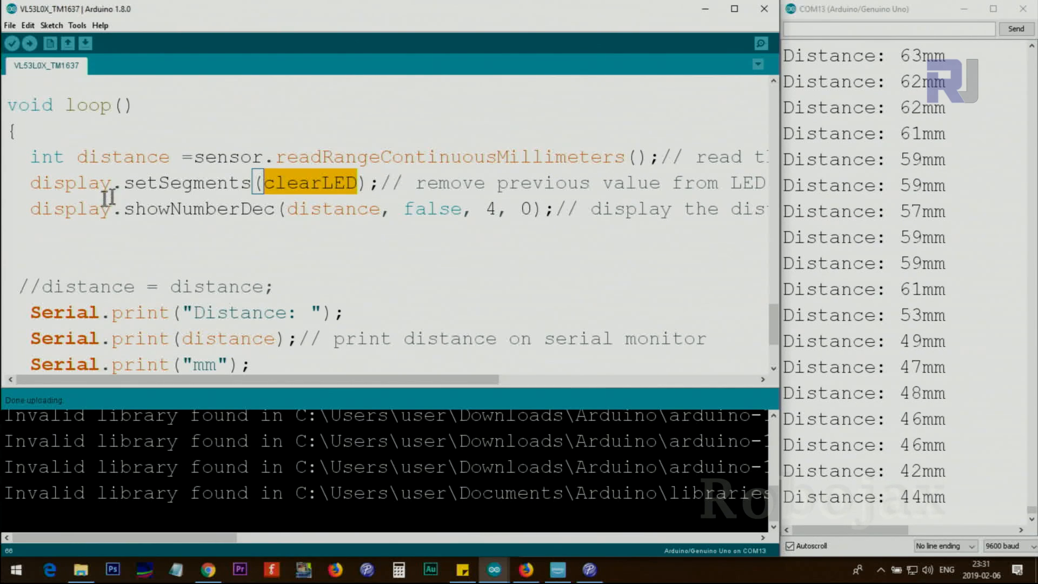
double_click(199, 209)
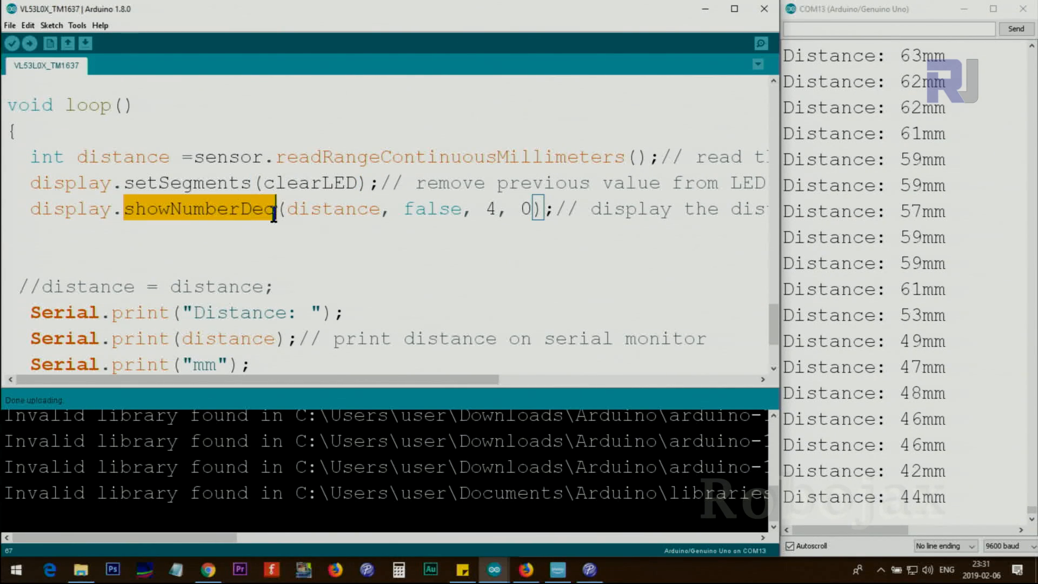
click(324, 209)
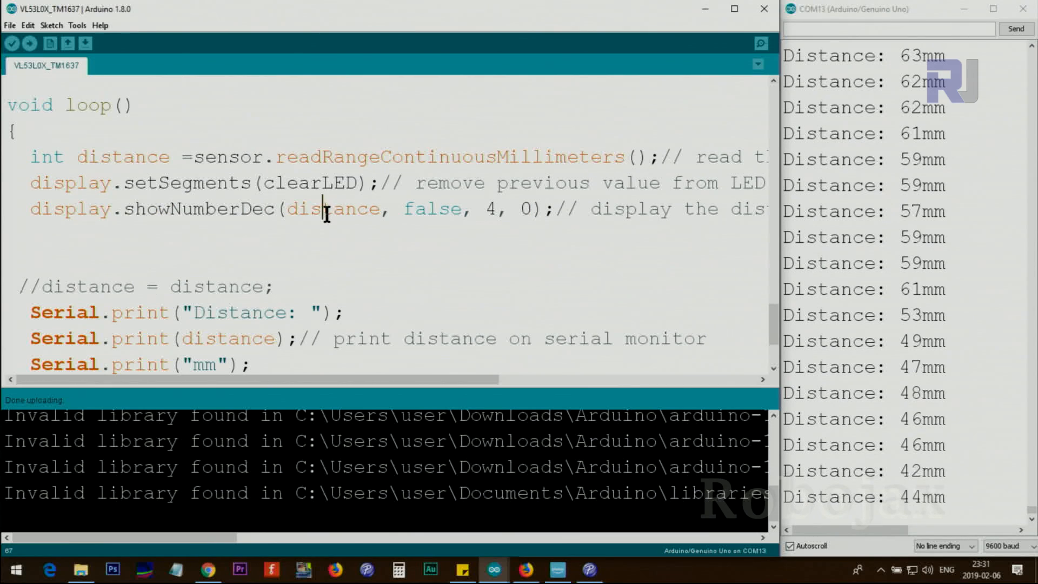
double_click(332, 209)
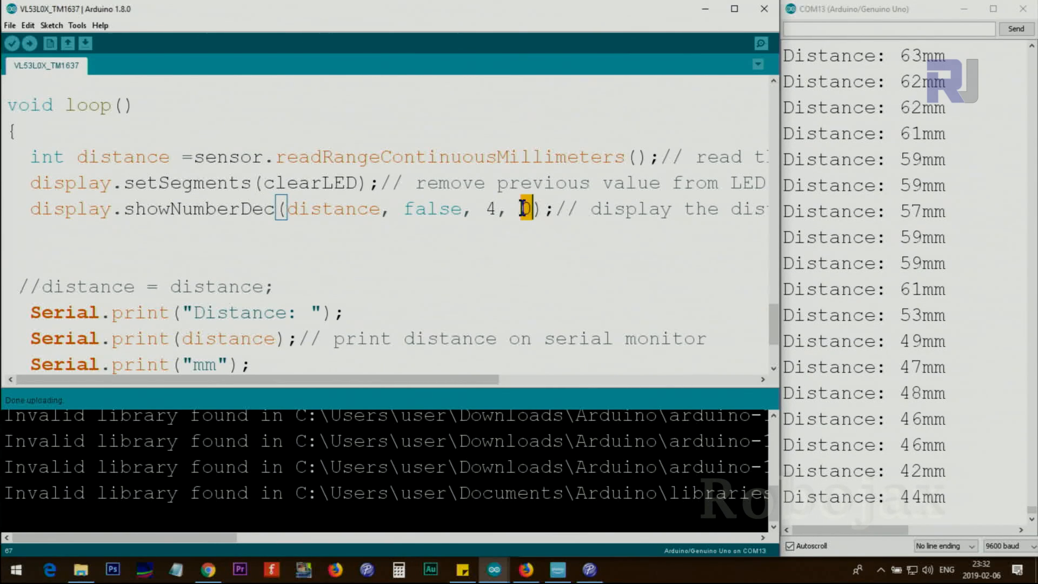
scroll(down, 3)
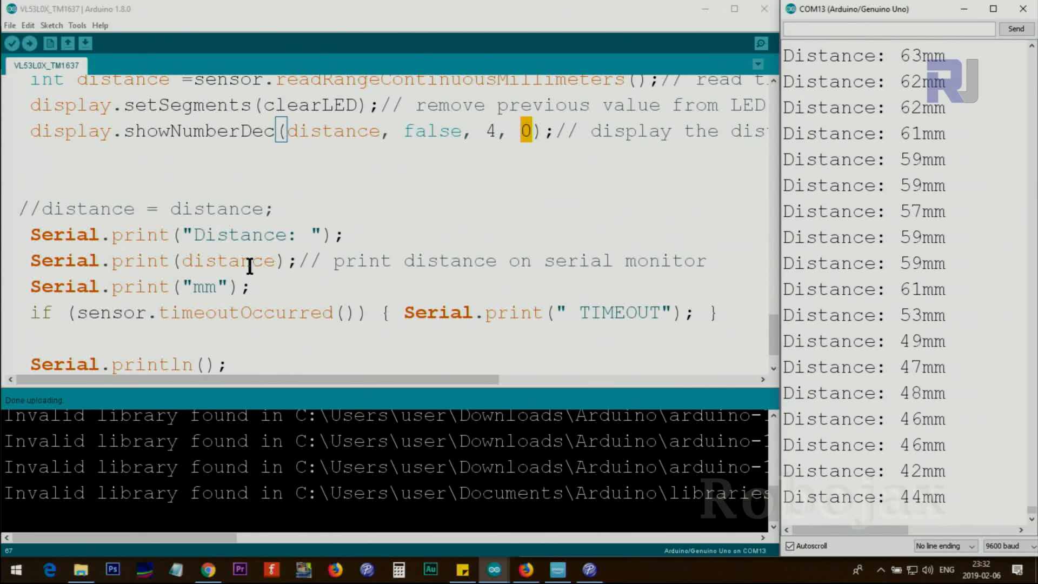
scroll(down, 3)
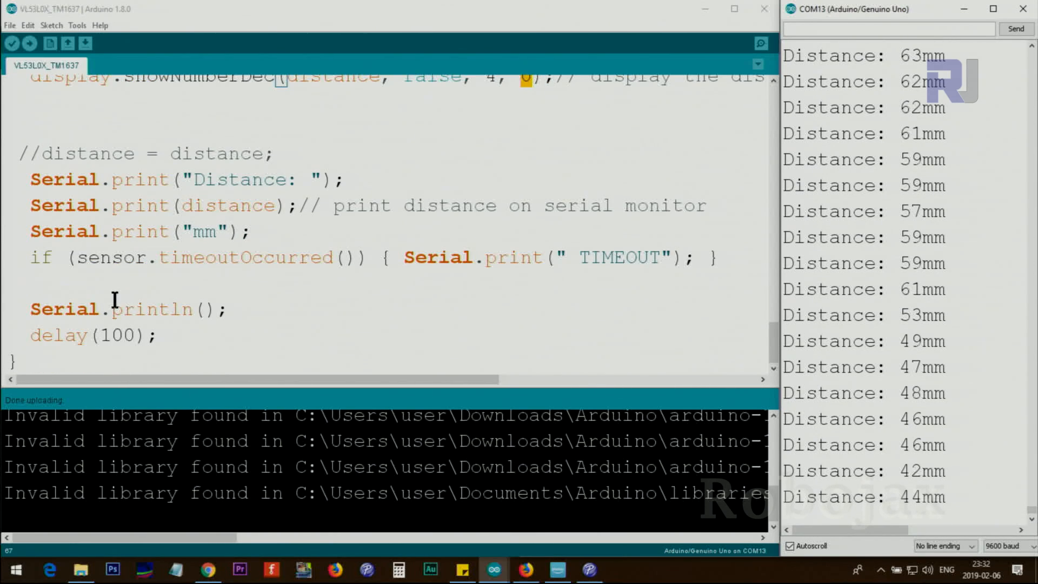